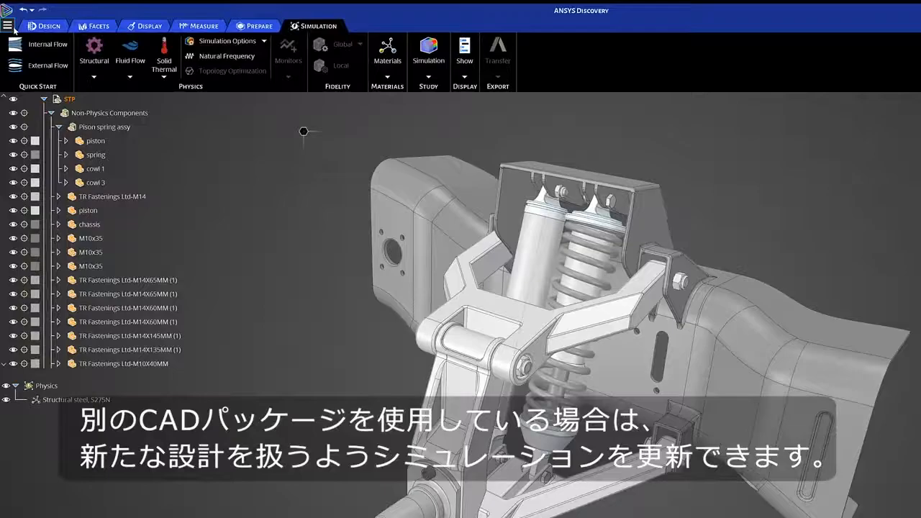
- Update the model from source CAD using Race Truck Suspensionv2-V3.SLDASM
left_click(10, 26)
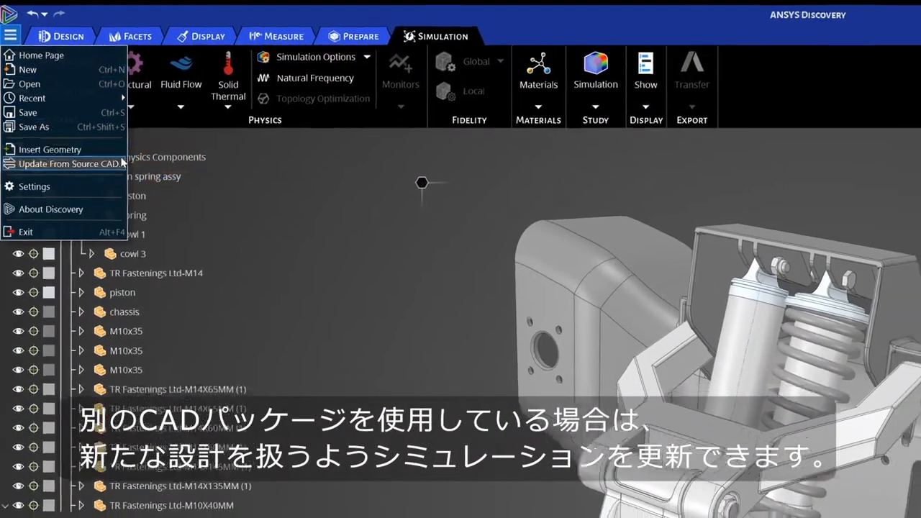
left_click(68, 165)
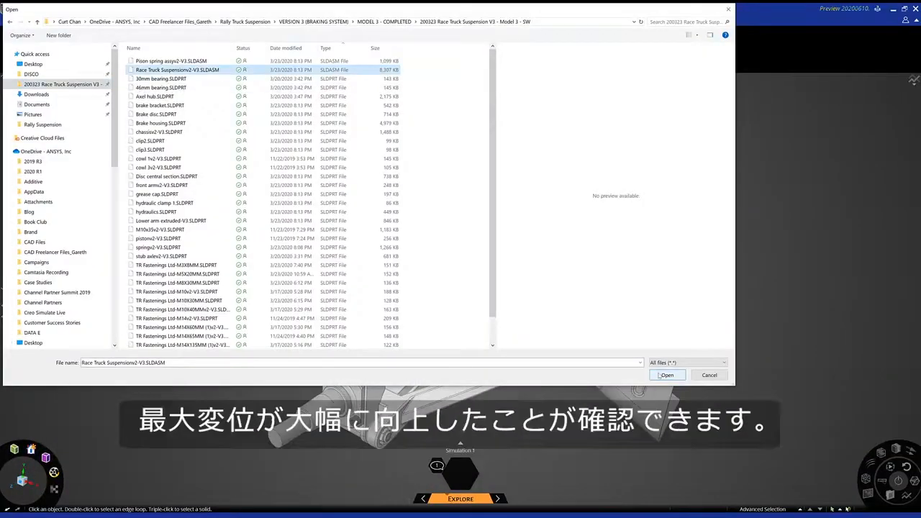
left_click(667, 375)
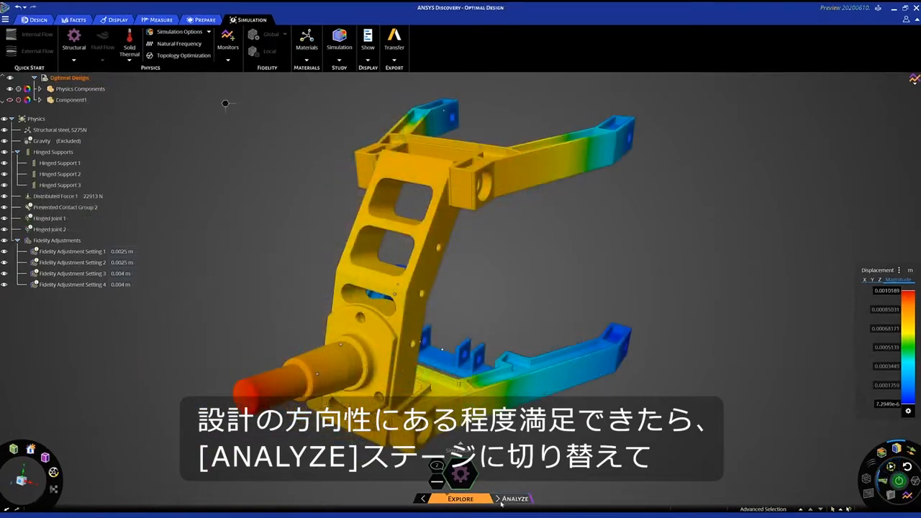
- Switch the suspension study to the Analyze stage to show the overlay help
left_click(513, 498)
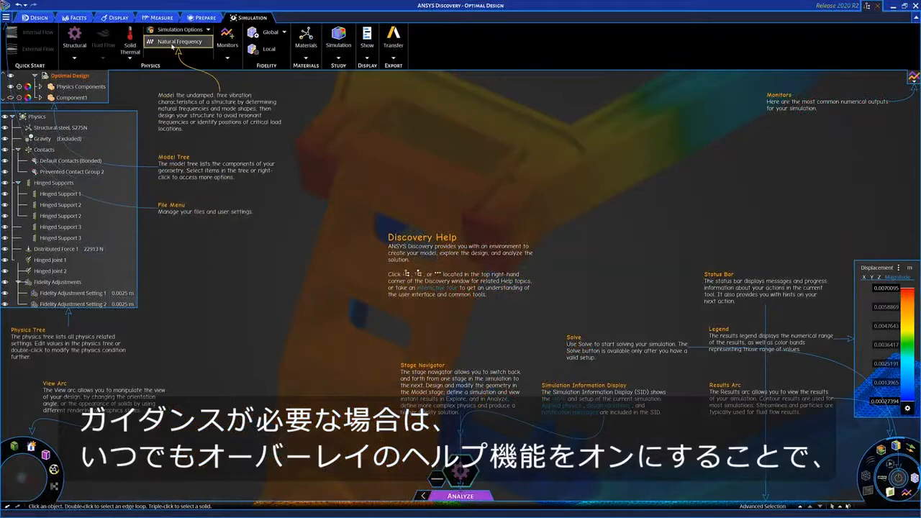
left_click(227, 36)
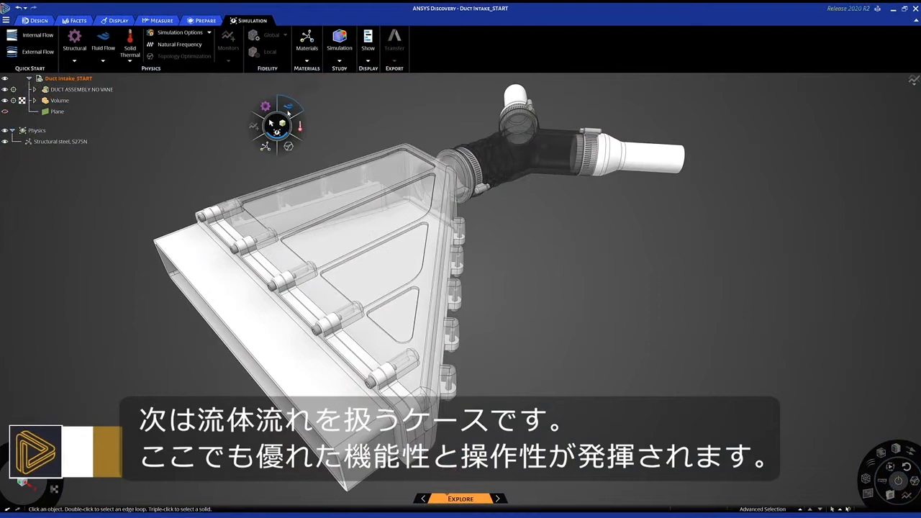
- Start sketching curved guide vanes in the duct intake from the Design tab
left_click(103, 44)
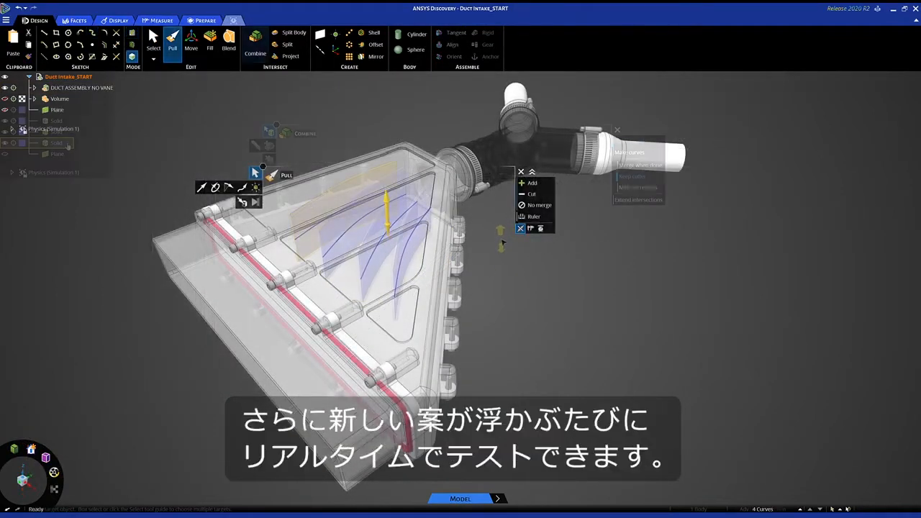
- Solve the vaned duct flow simulation and transfer the model to Fluent
left_click(253, 21)
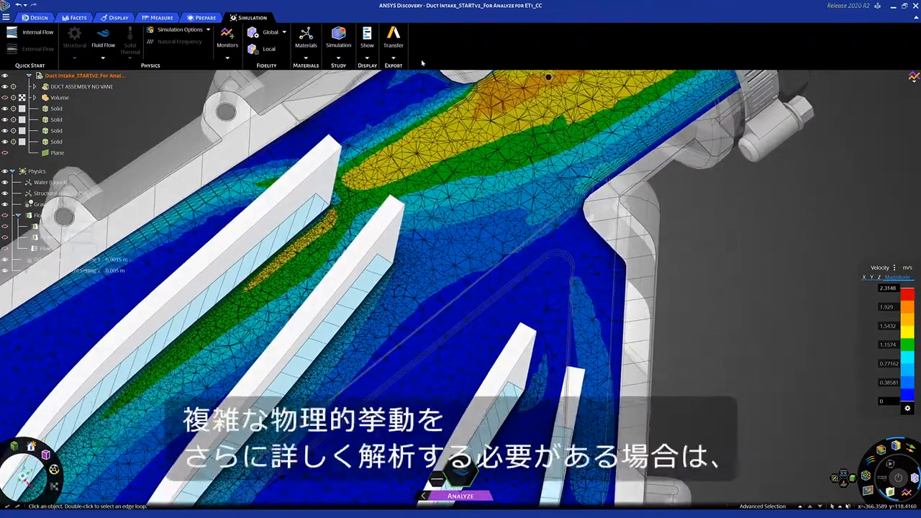
left_click(393, 45)
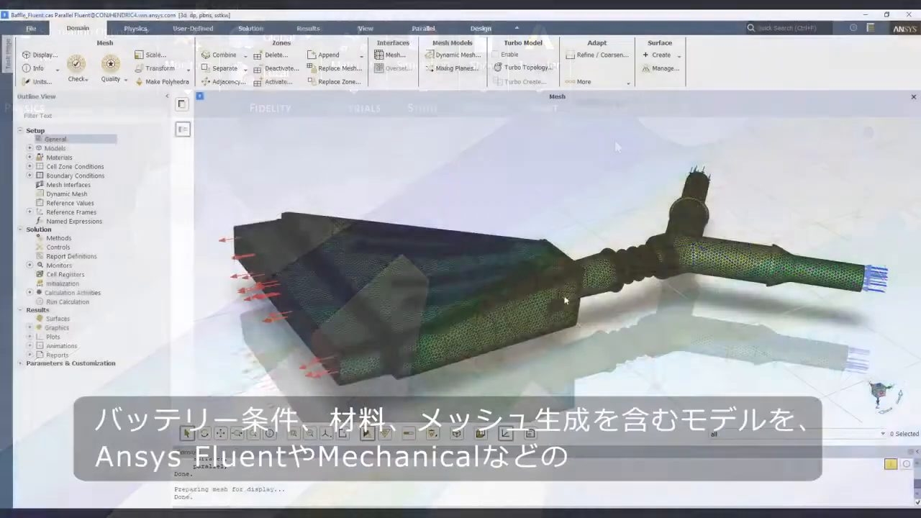
- Inspect the transferred duct mesh in Fluent and display flow pathlines
left_click_drag(565, 300, 626, 322)
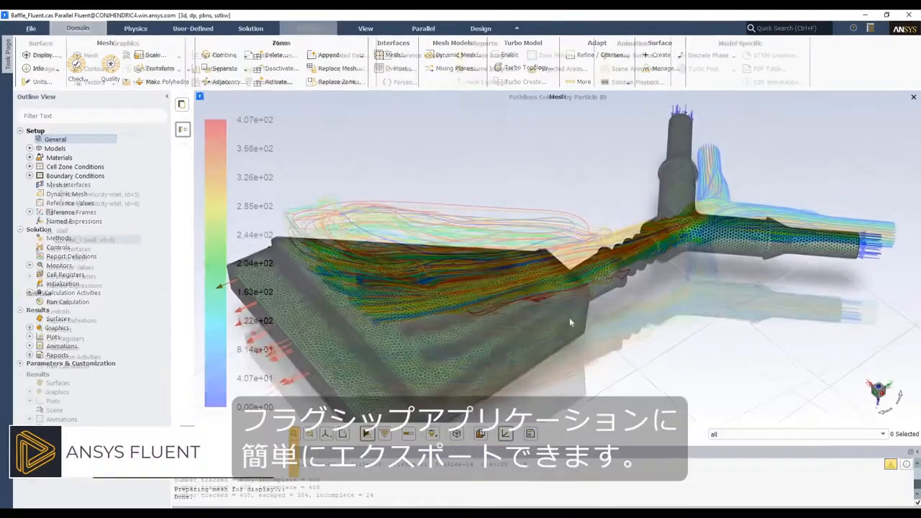
left_click(308, 28)
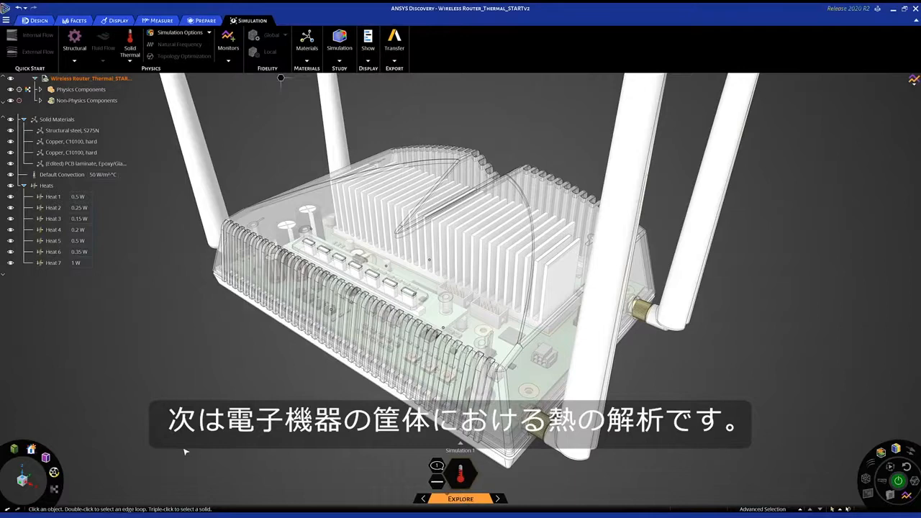
- Hide the router housing and heatsink, then select the central CPU chip's top face
left_click(53, 207)
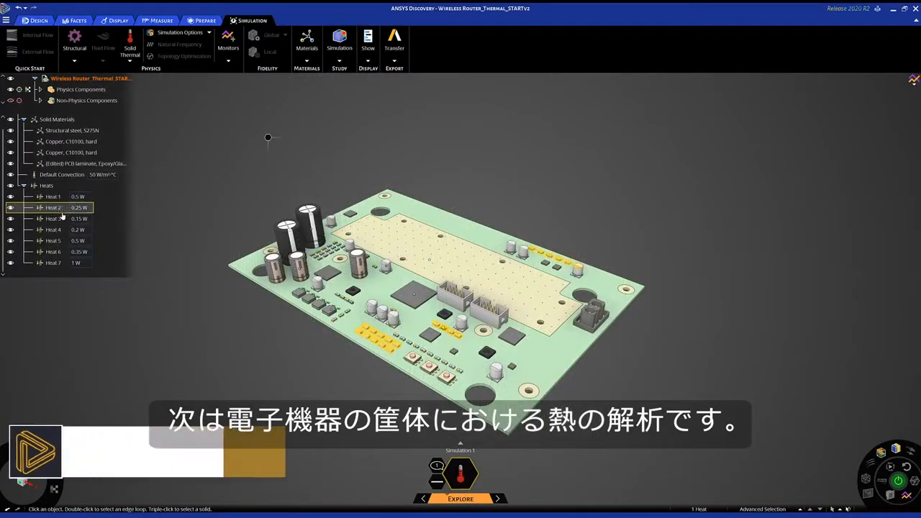
left_click(52, 262)
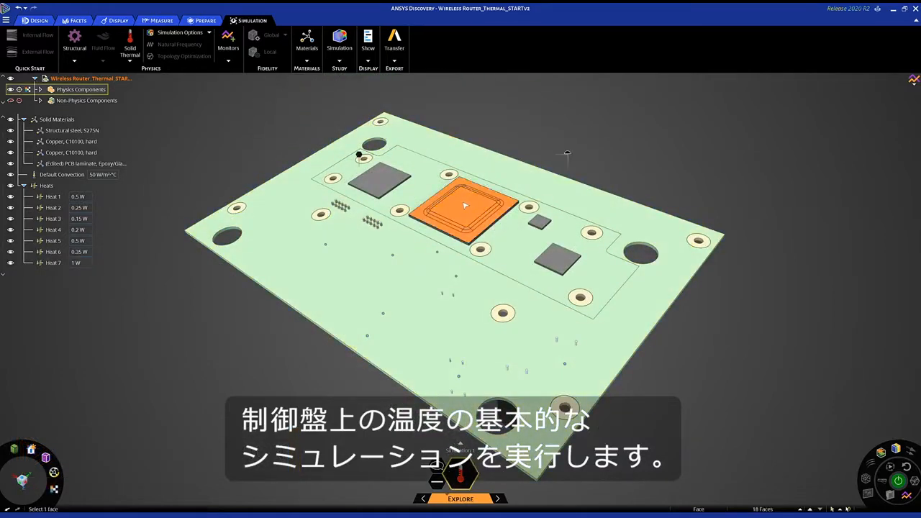
left_click(363, 162)
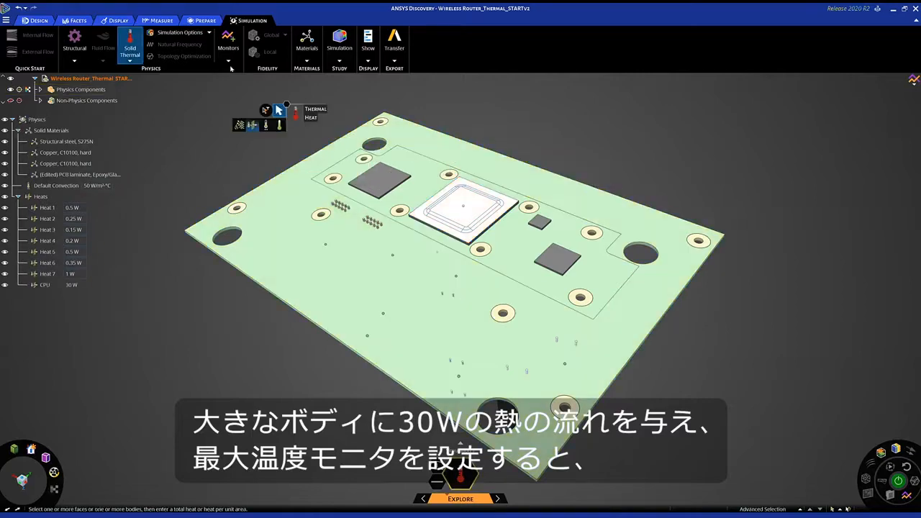
- Add a 30 W heat load to the CPU and solve board temperatures
left_click(228, 43)
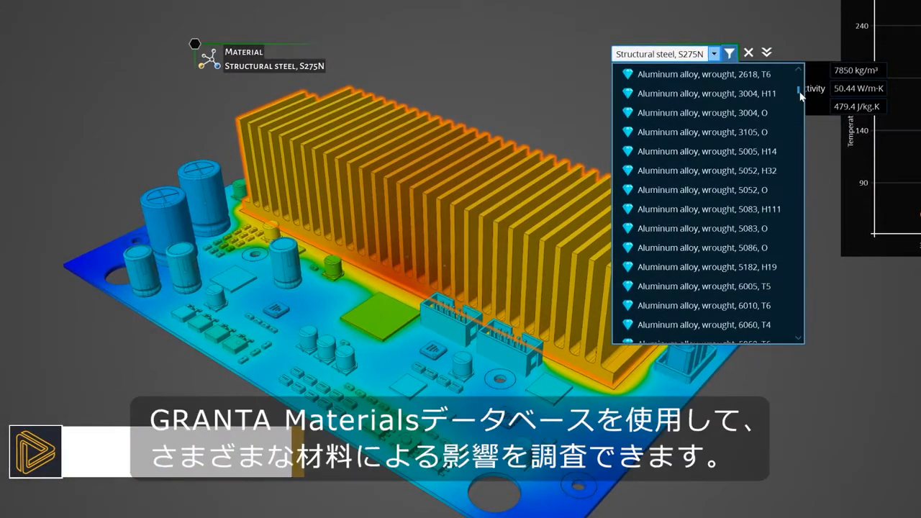
- Assign Aluminum, 1080, O to the heatsink from the material list
scroll("down", 3)
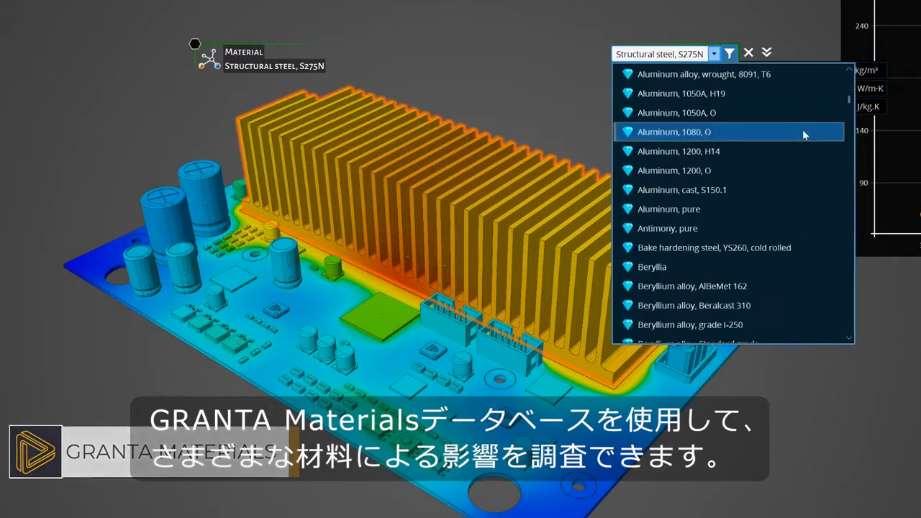
left_click(674, 131)
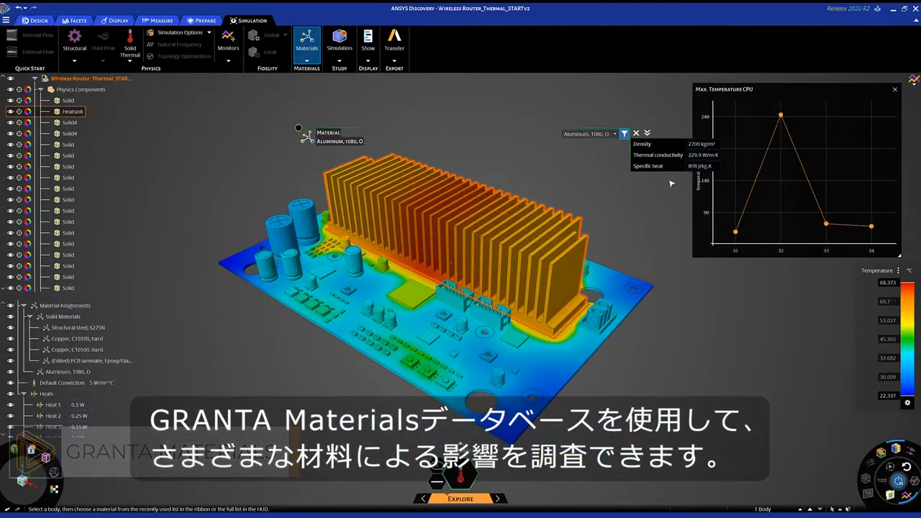